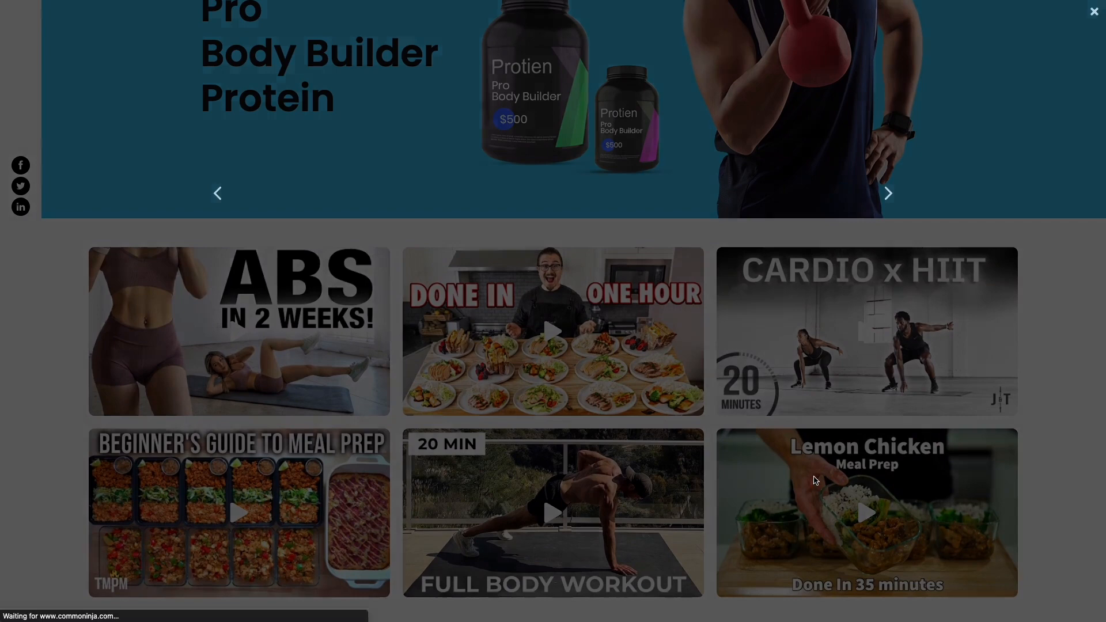
- Play the Lemon Chicken and desk accessories demo videos in their popups
left_click(864, 512)
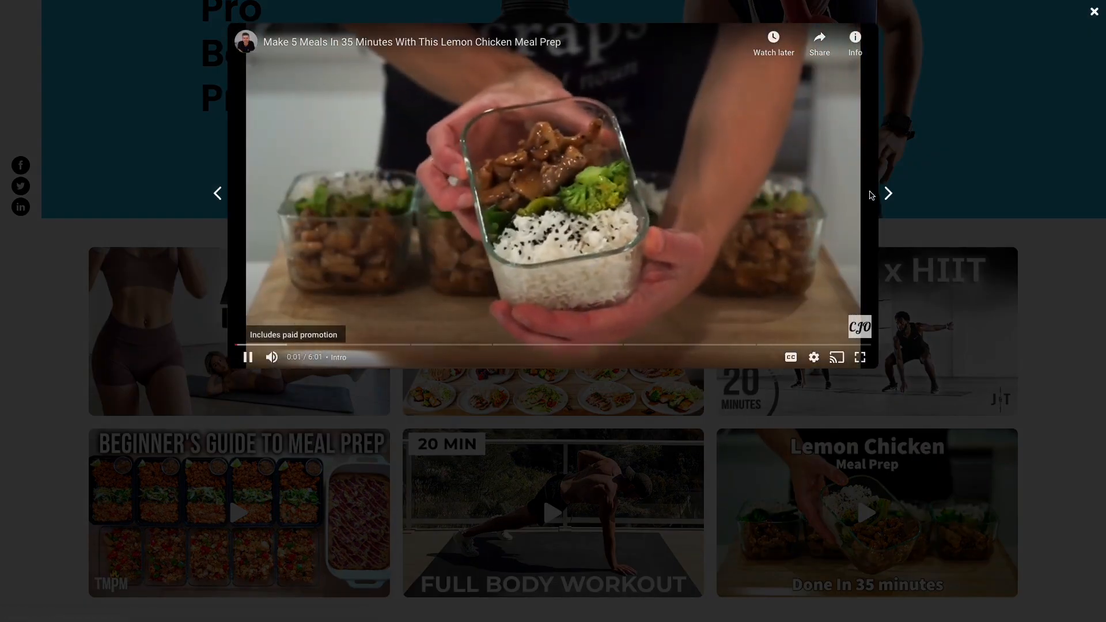
left_click(887, 193)
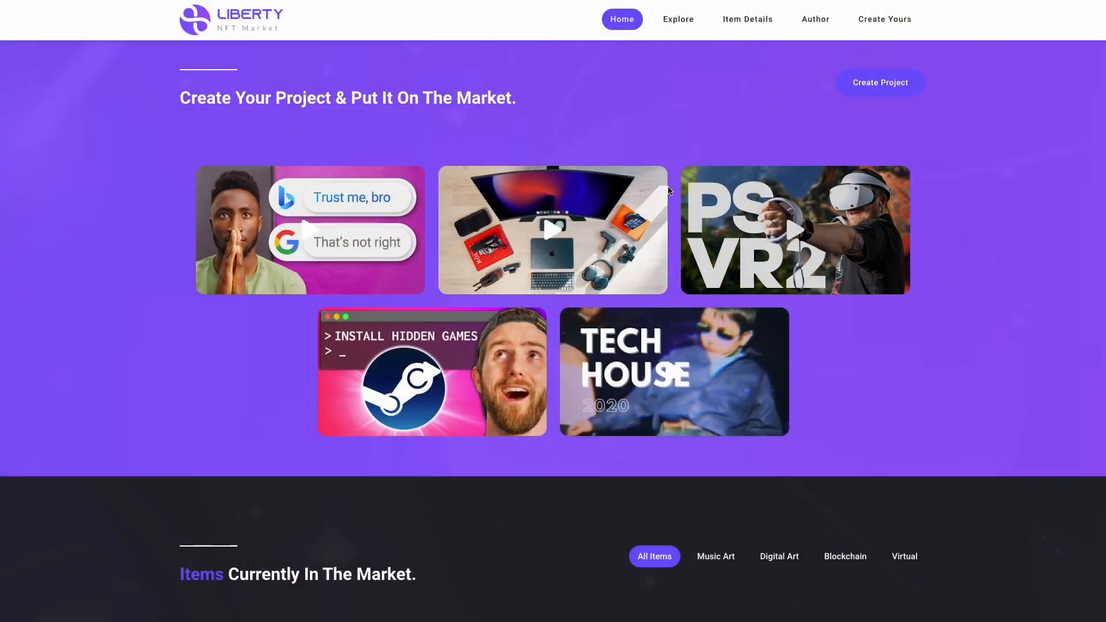
left_click(553, 230)
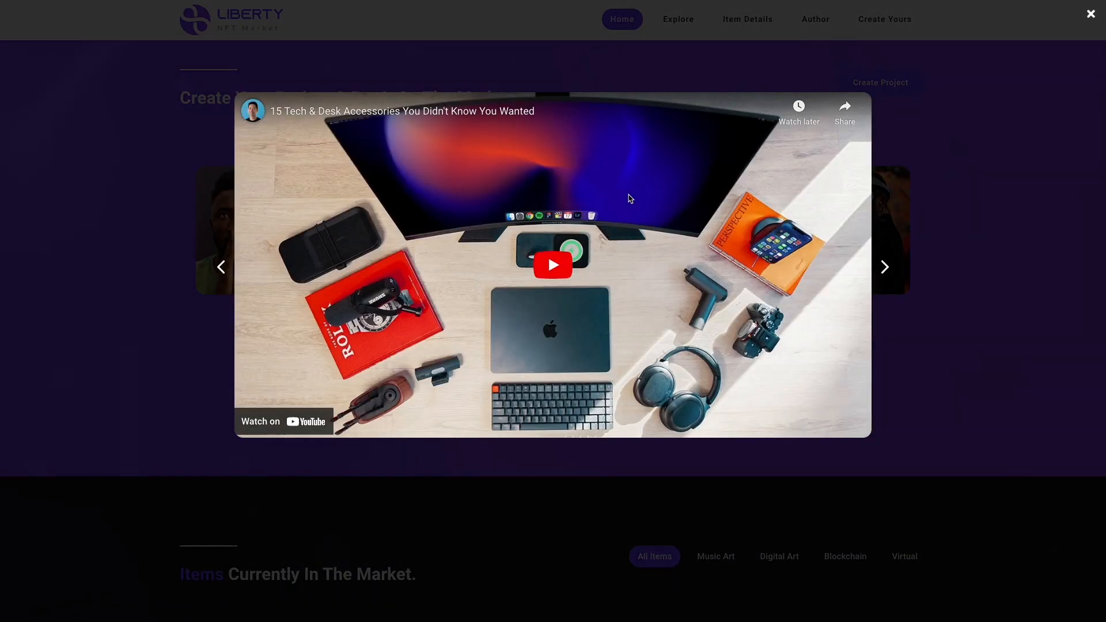
left_click(1090, 13)
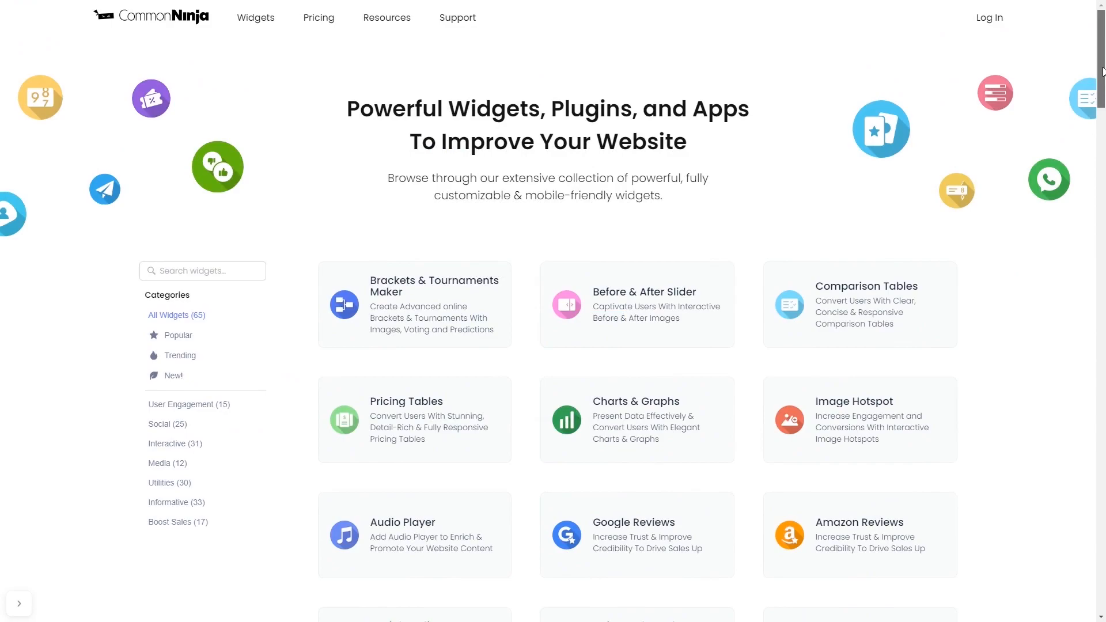
- Scroll the widget catalog to Video Gallery and create a new video gallery
scroll("down", 3)
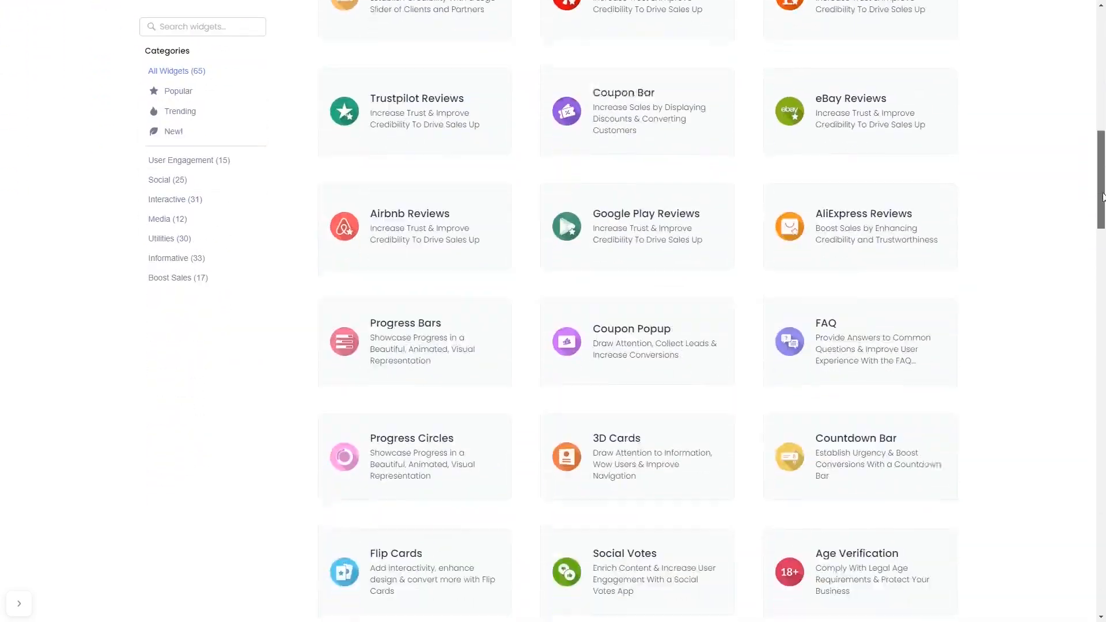
scroll("down", 3)
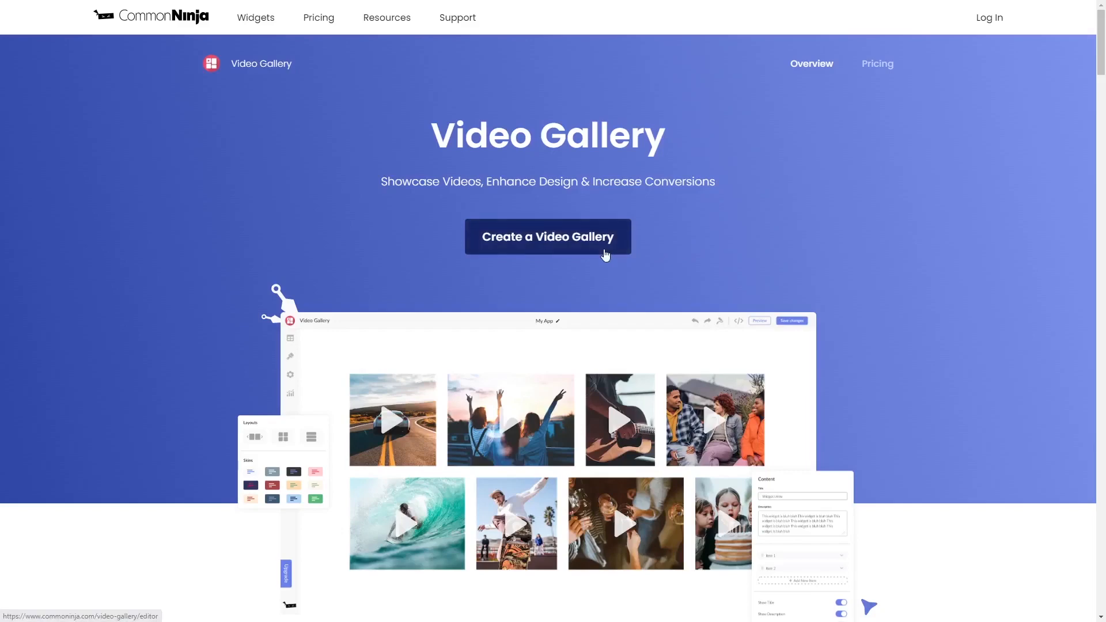
left_click(547, 236)
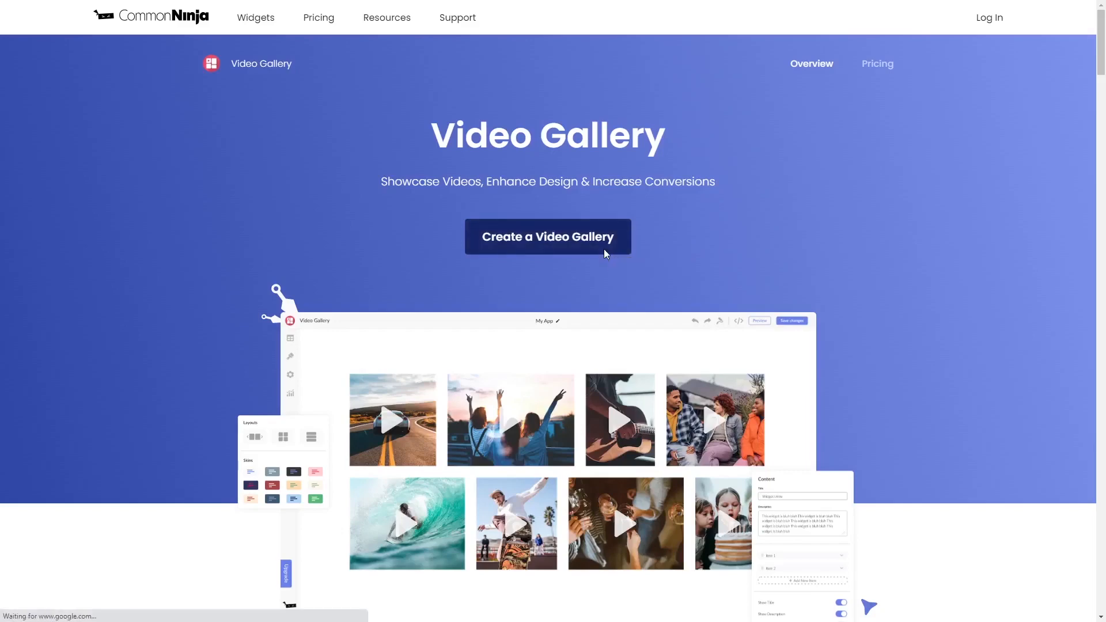
left_click(547, 236)
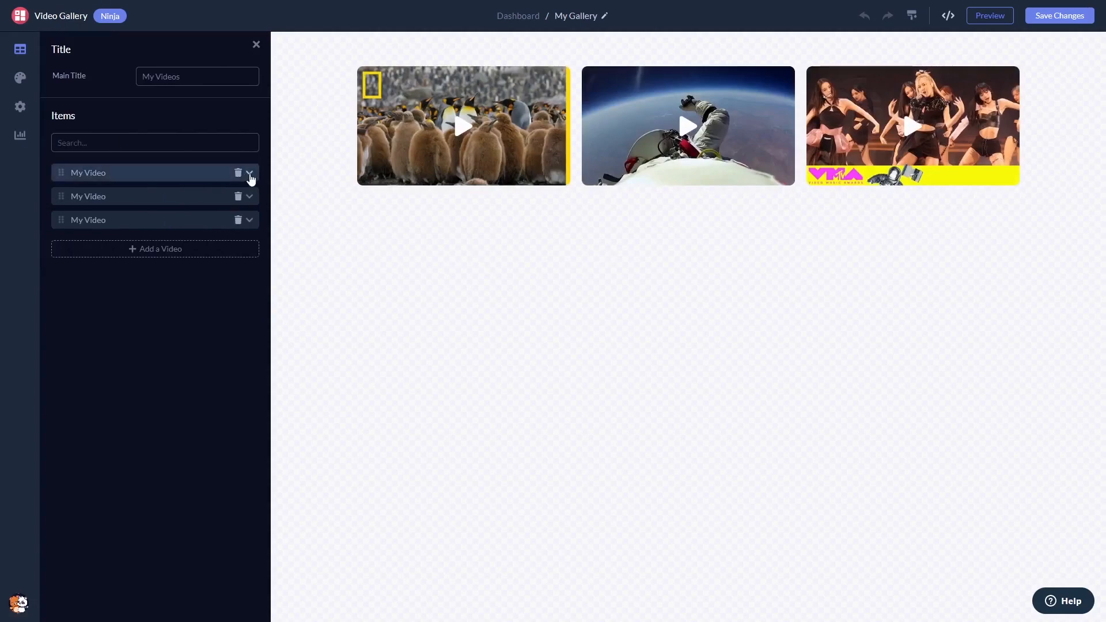
- Expand the first video item's details in the Items list
left_click(248, 173)
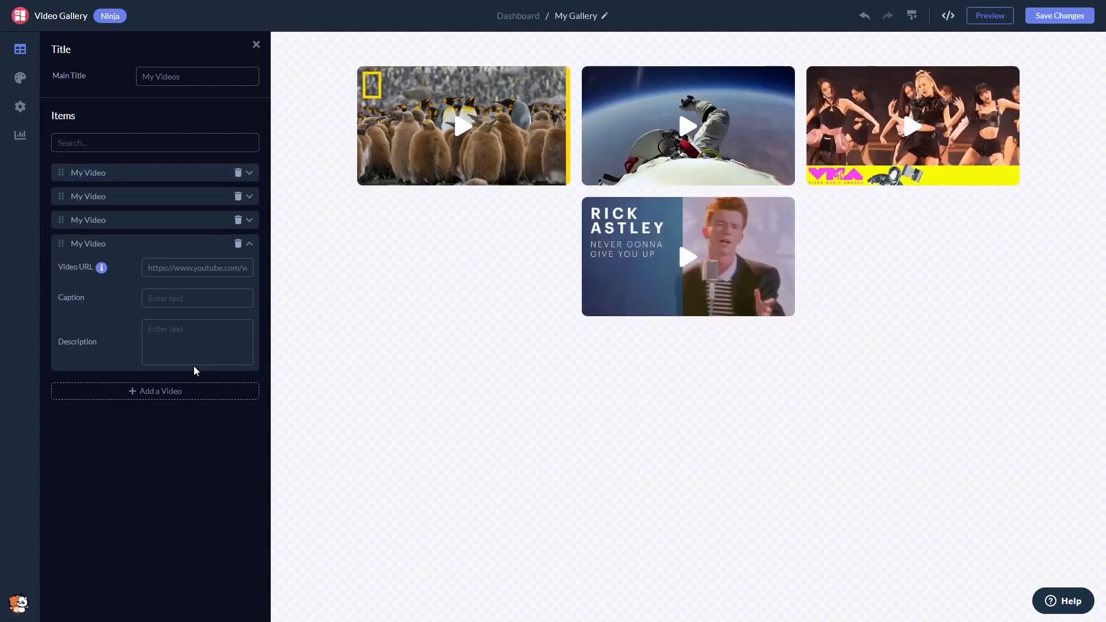
mouse_move(19, 77)
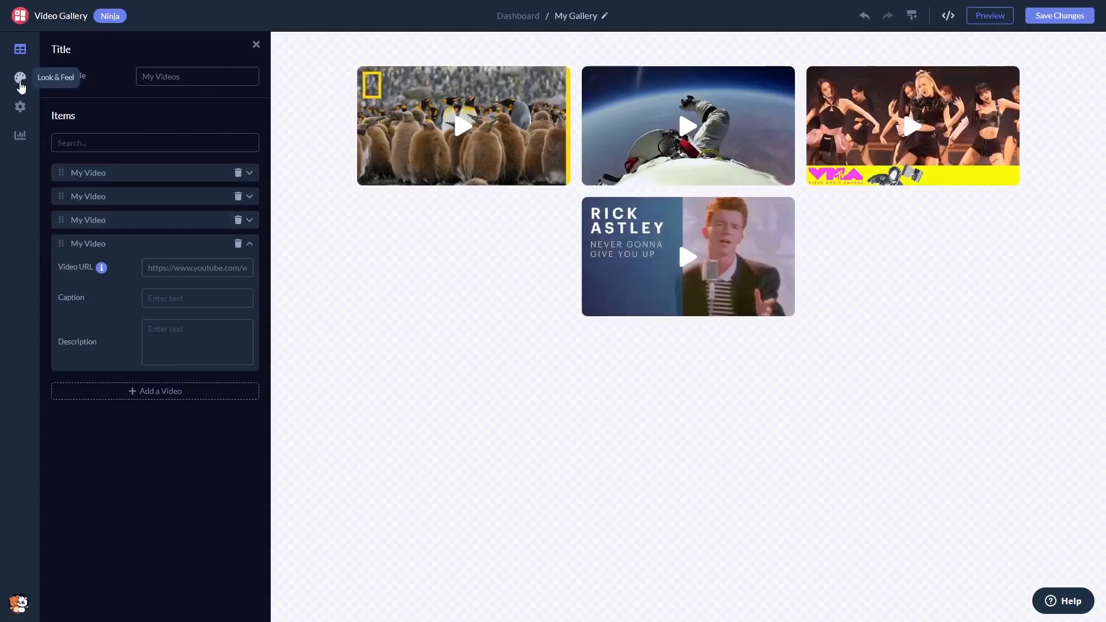
- Shrink Item Size in Look & Feel so four videos fit per row
left_click(20, 78)
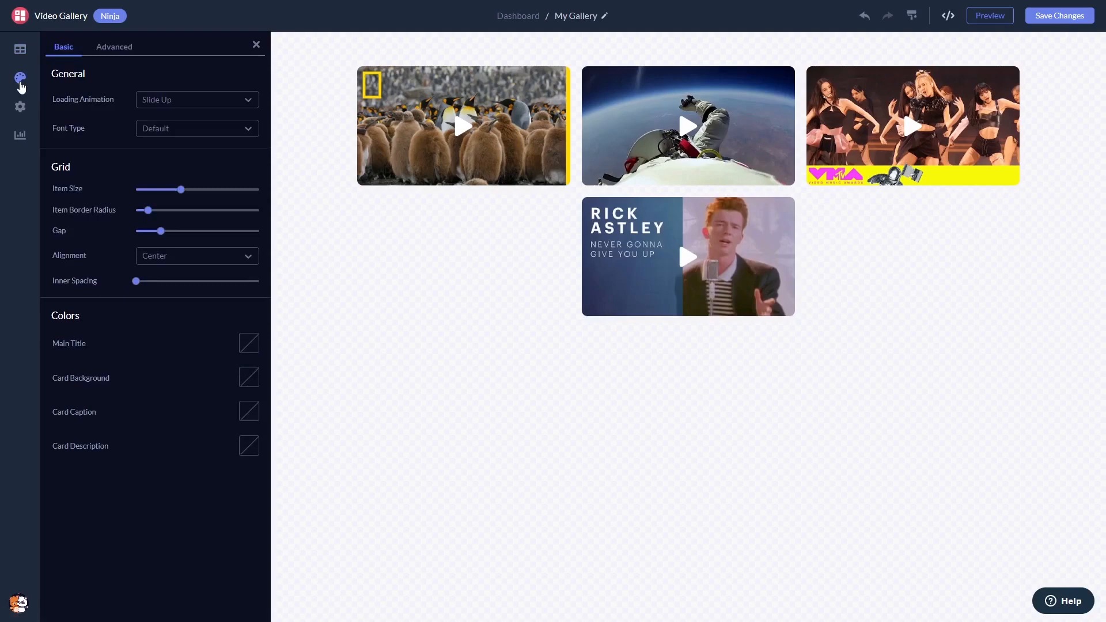
mouse_move(23, 84)
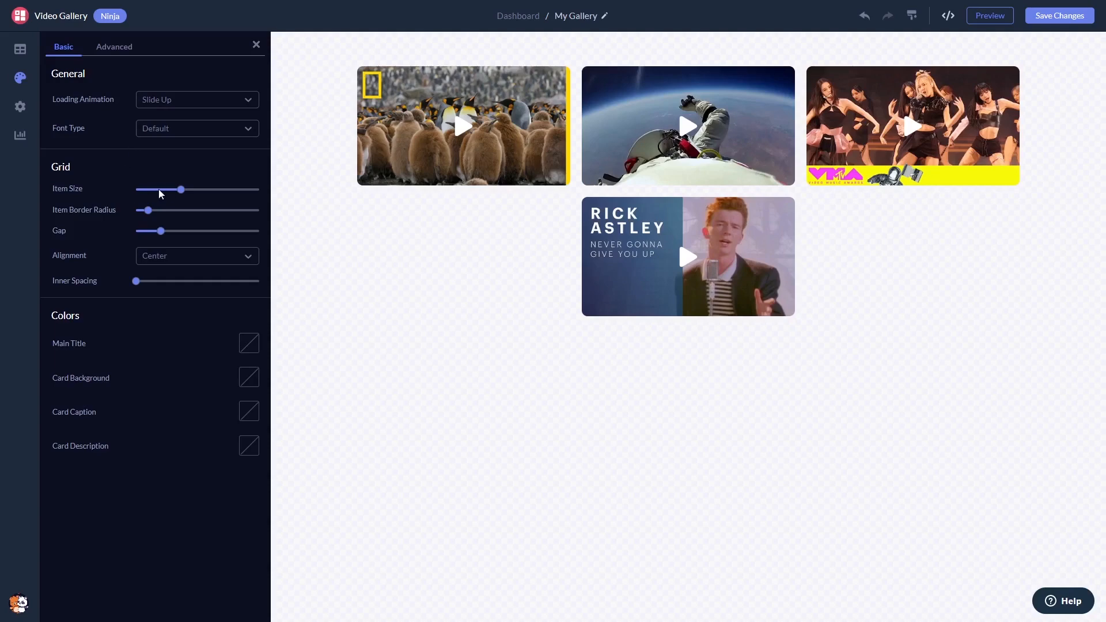
left_click_drag(181, 188, 162, 189)
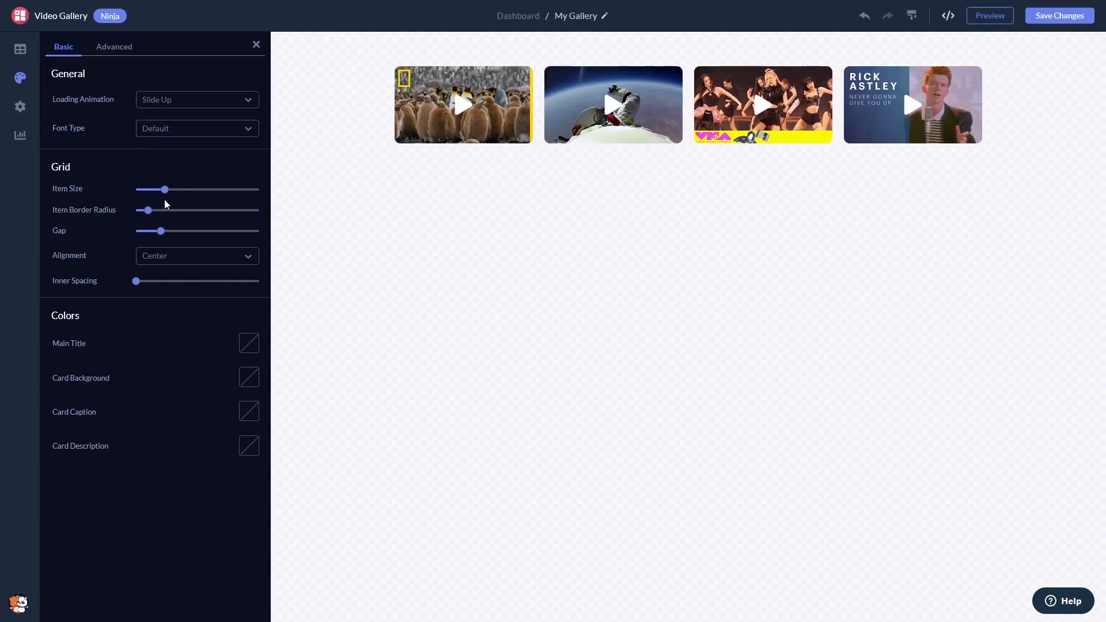
mouse_move(157, 347)
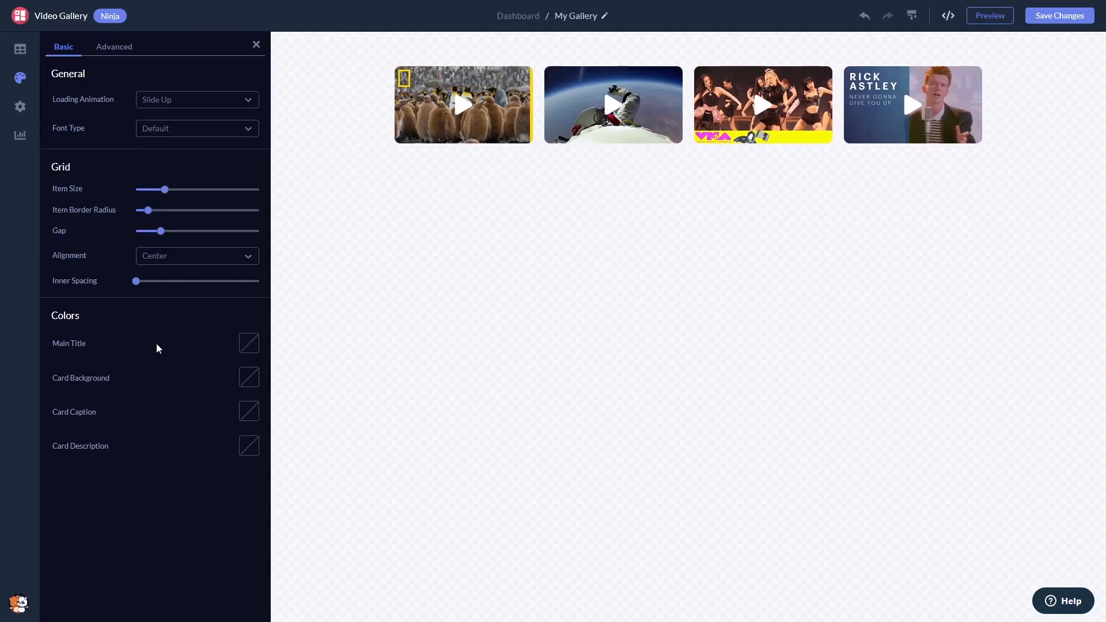
left_click(20, 107)
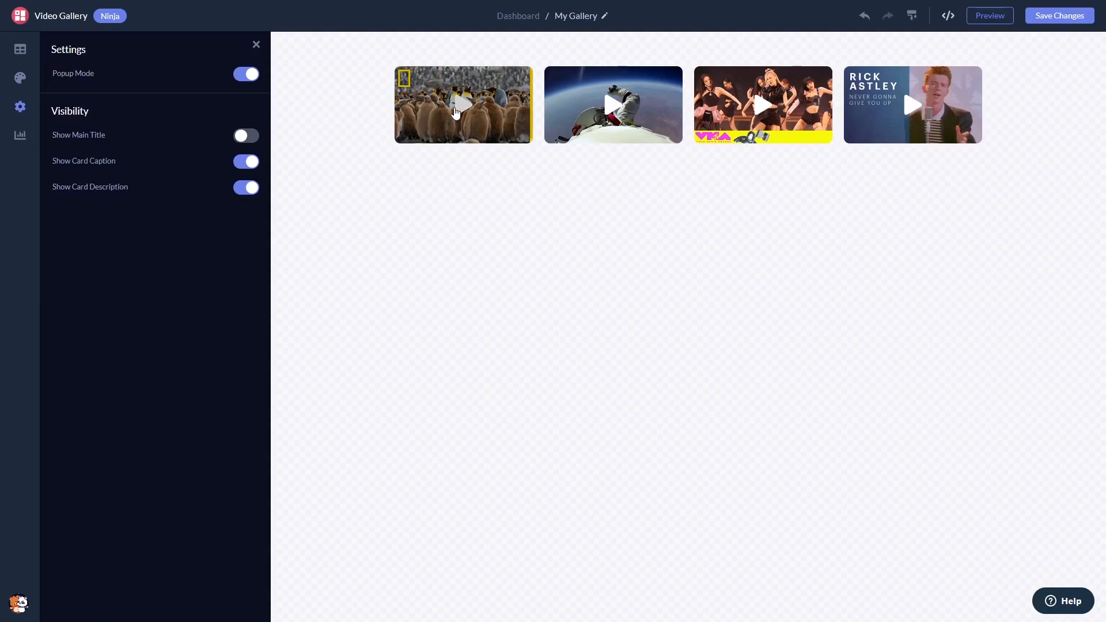
- Click the first video in the gallery preview to test it
left_click(462, 105)
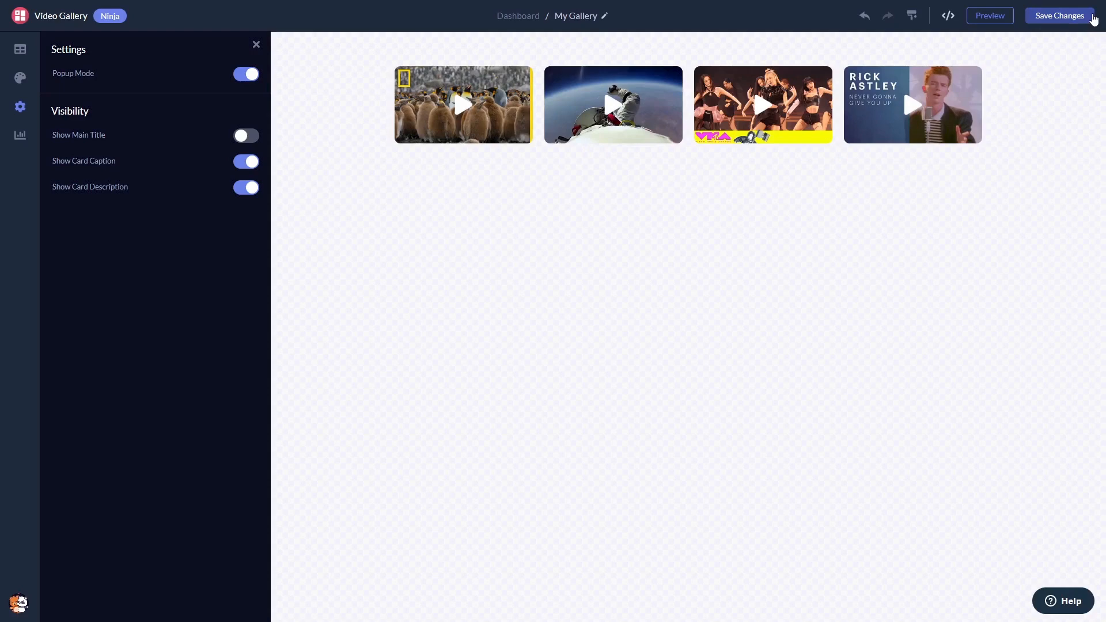
mouse_move(641, 58)
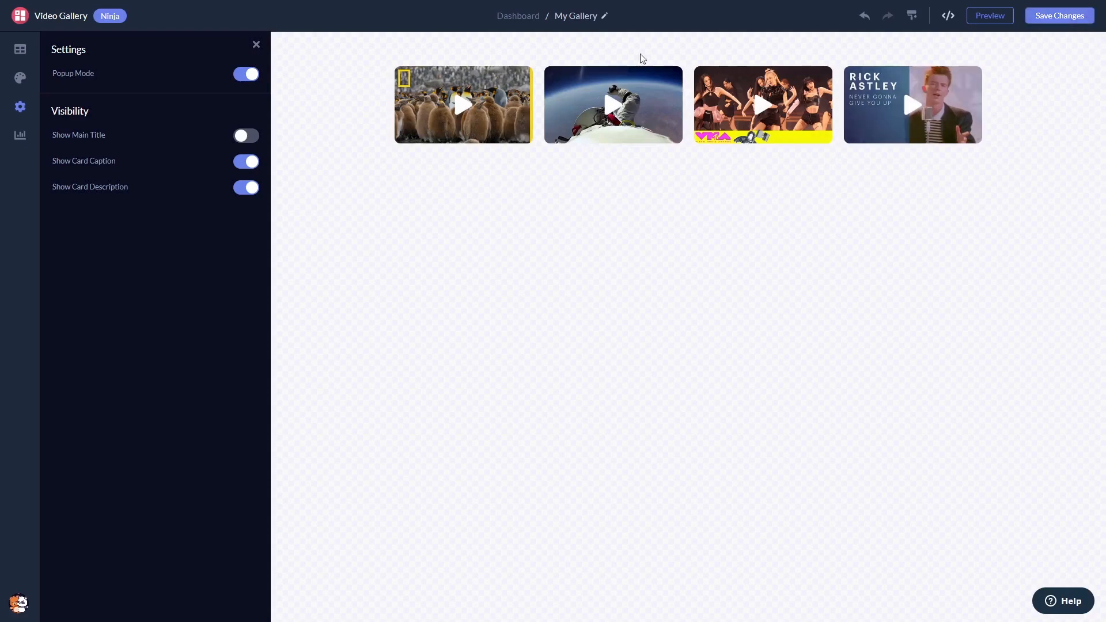
mouse_move(518, 16)
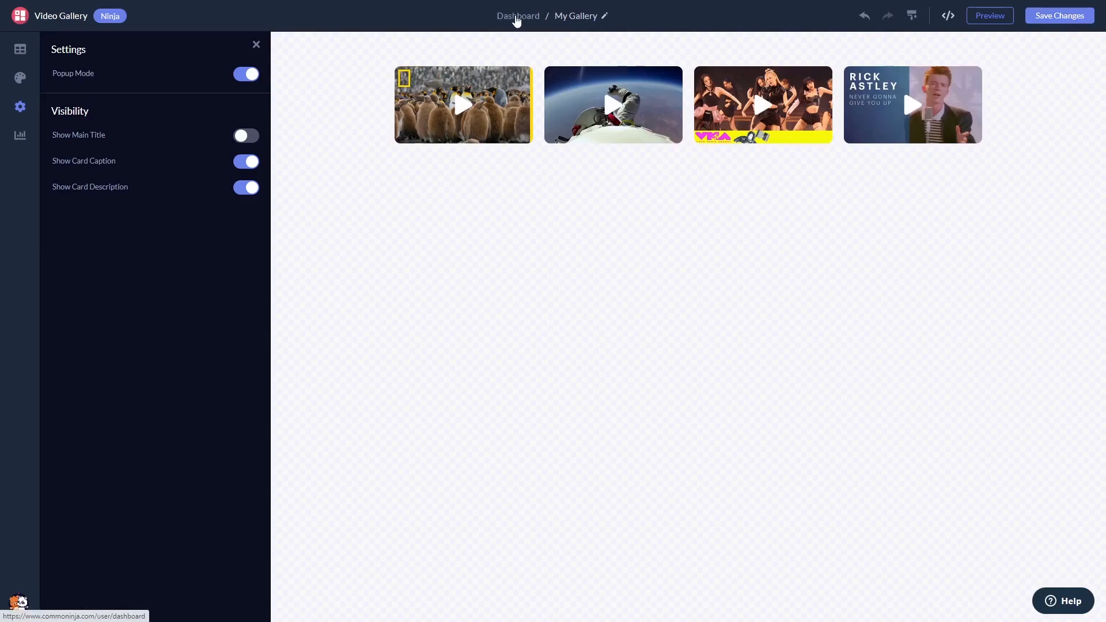
- Copy My Widget's installation code from the dashboard's Add to site dialog
left_click(518, 16)
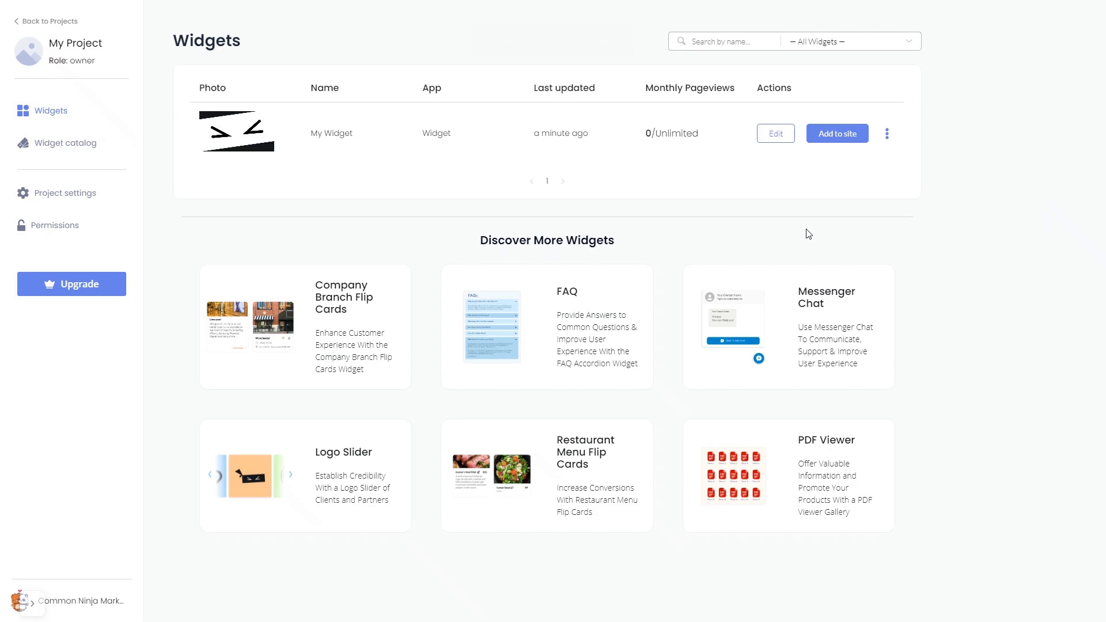
mouse_move(838, 153)
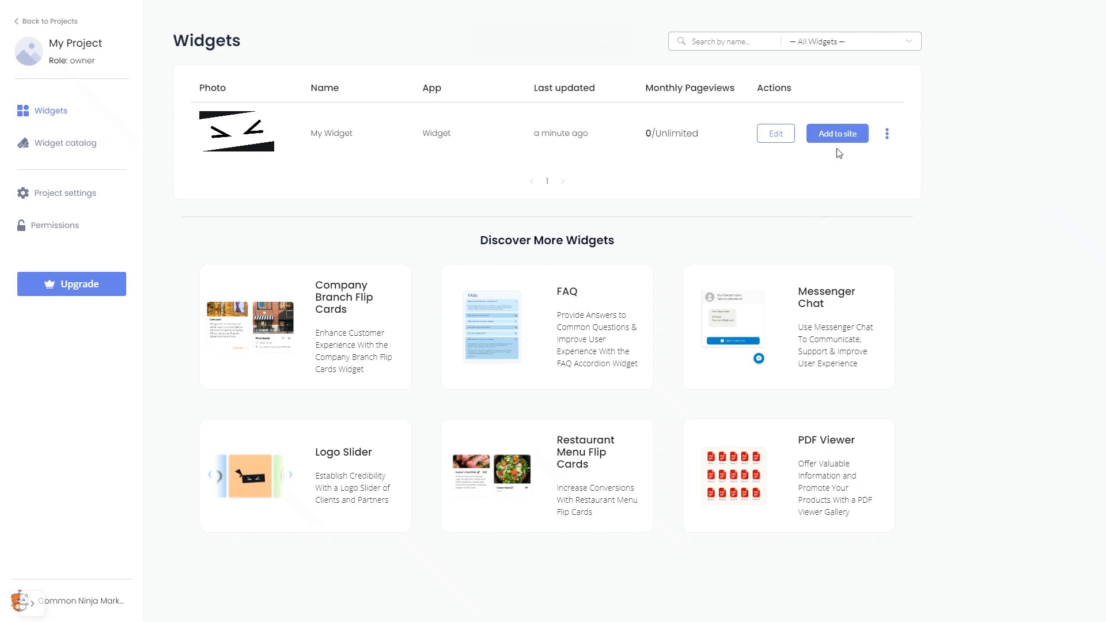
left_click(836, 133)
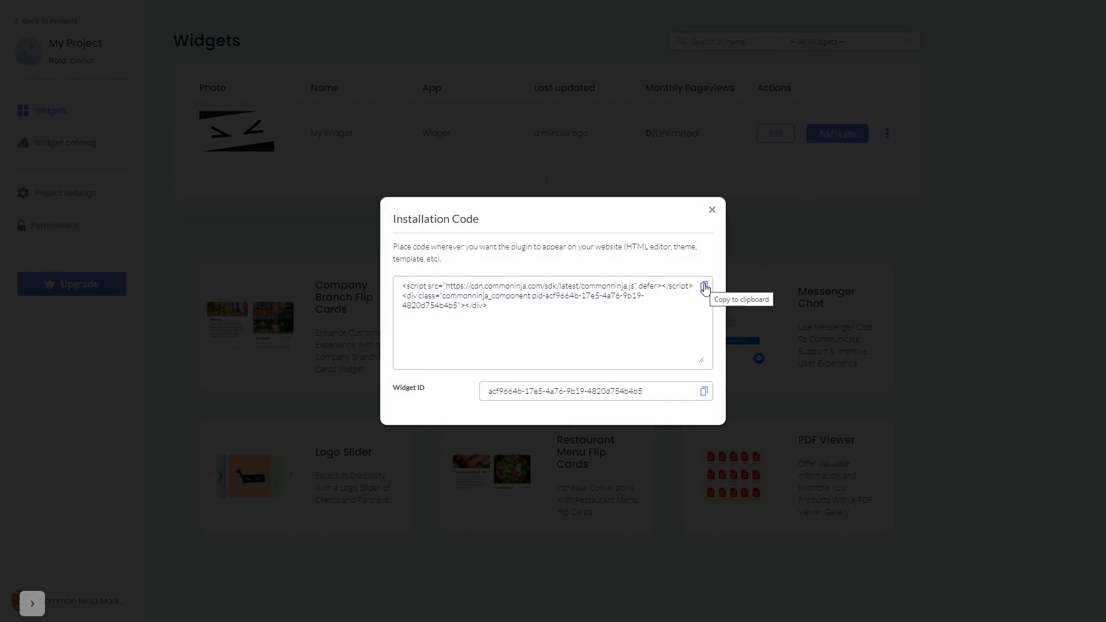
left_click(704, 287)
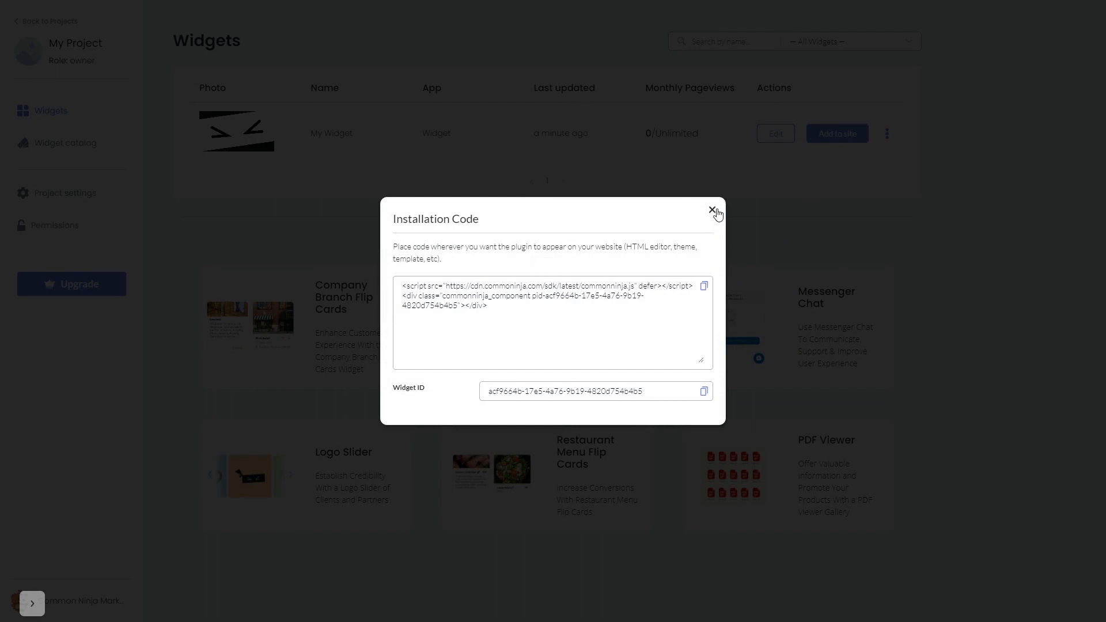
left_click(714, 212)
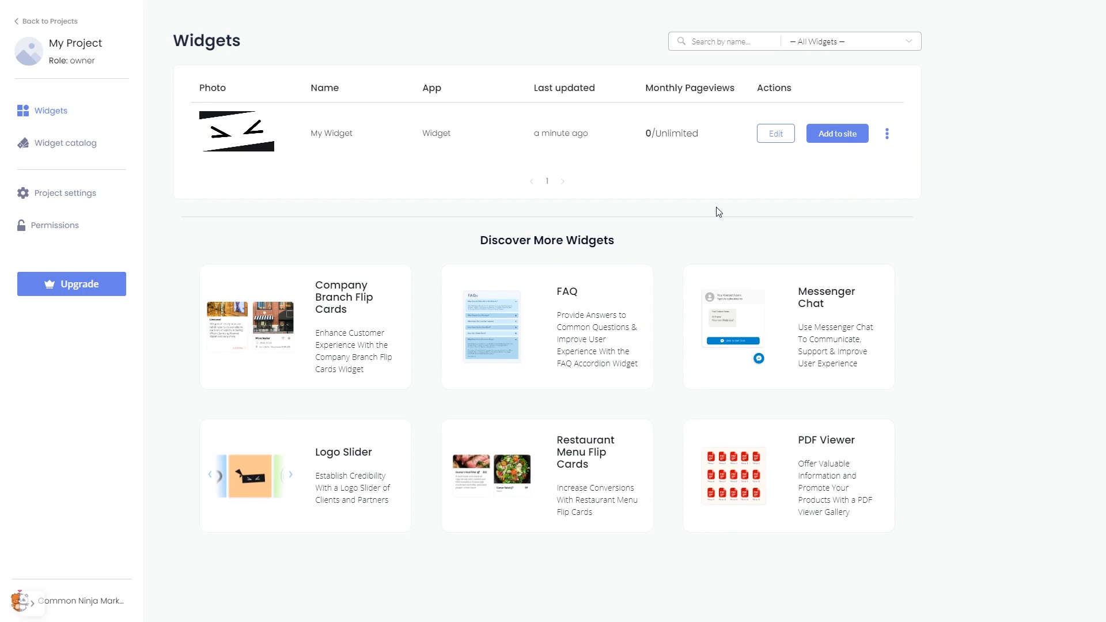
- Add an Embed element to the Carrd travel page from the Add Element menu
left_click(773, 133)
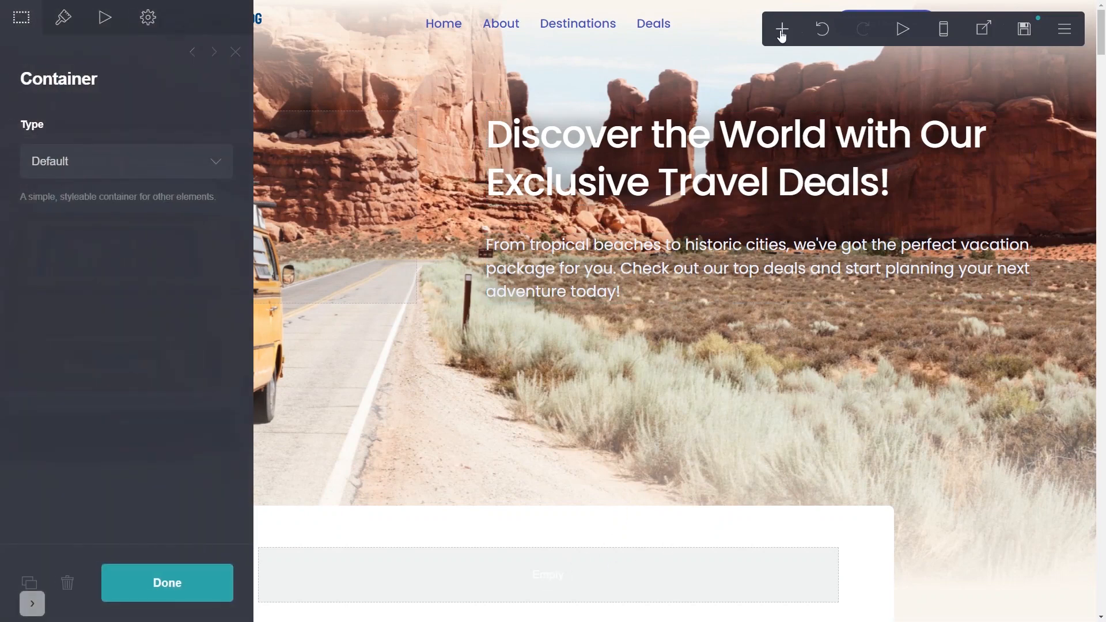
left_click(780, 29)
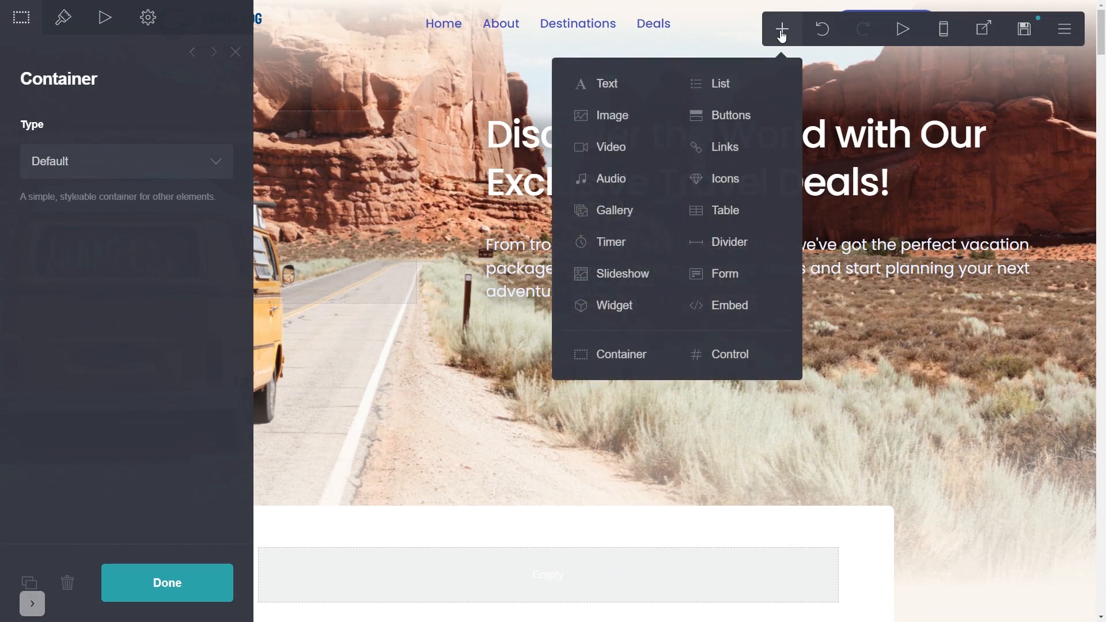
mouse_move(723, 274)
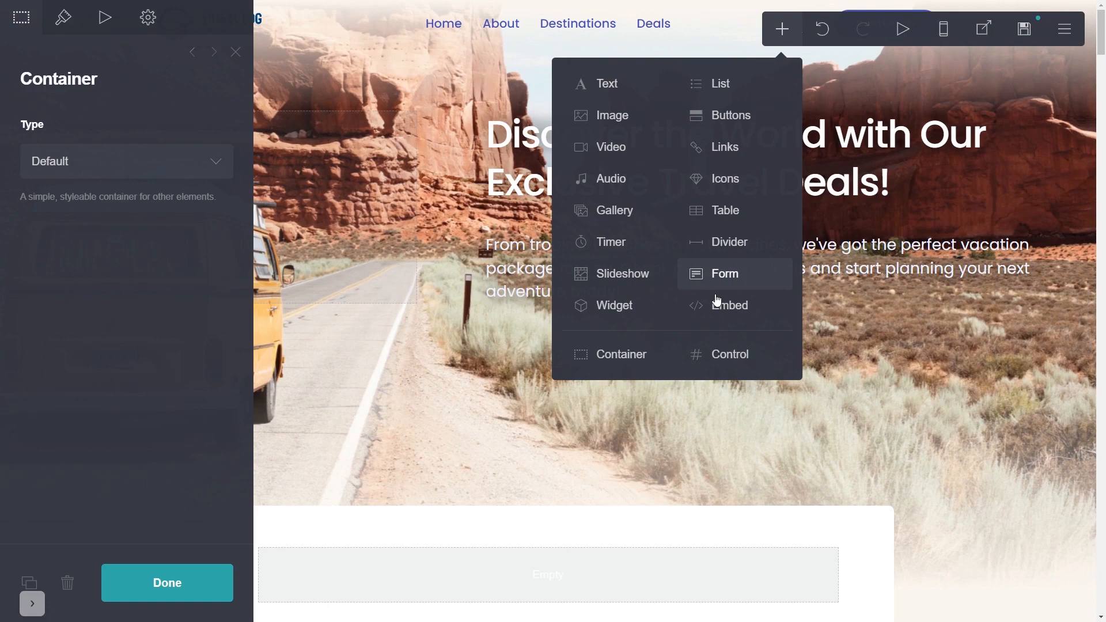
left_click(729, 304)
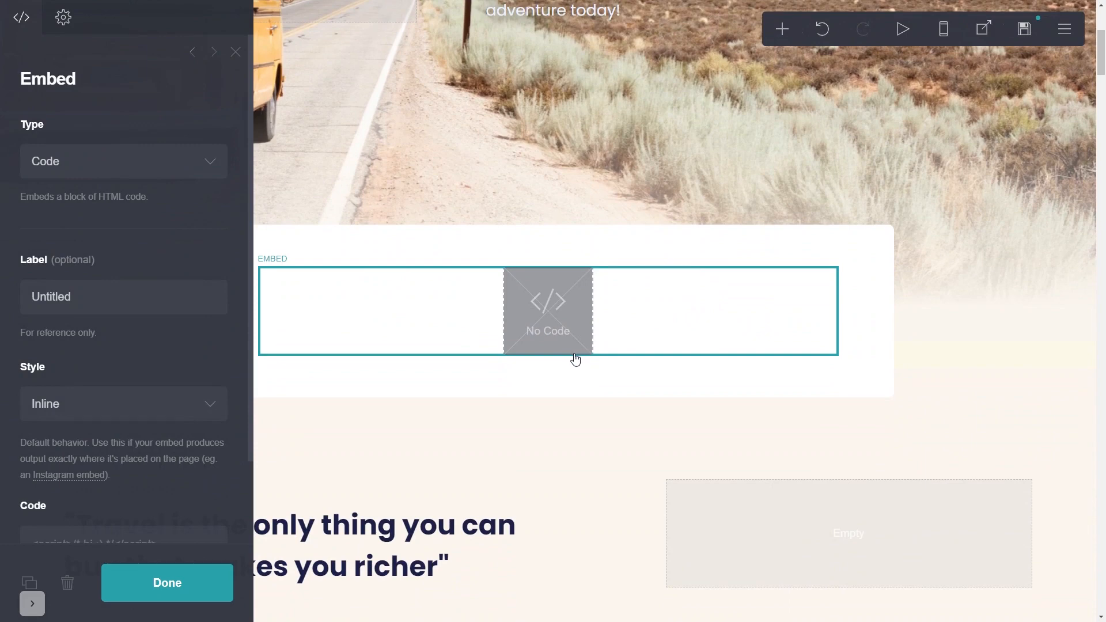
- Paste the Common Ninja script into the Embed element's Code field and finish
scroll("down", 3)
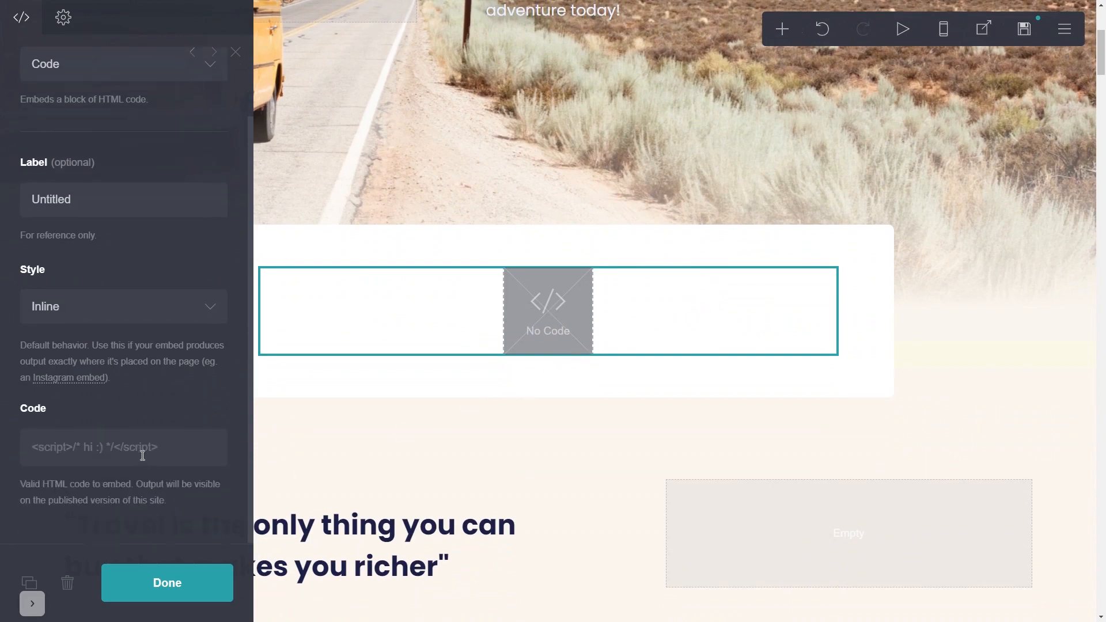
type("<script src=\"https://cdn.commoninja.com/sdk/latest/commonninja.js\" defer></script> <div class=\"commonninja_component")
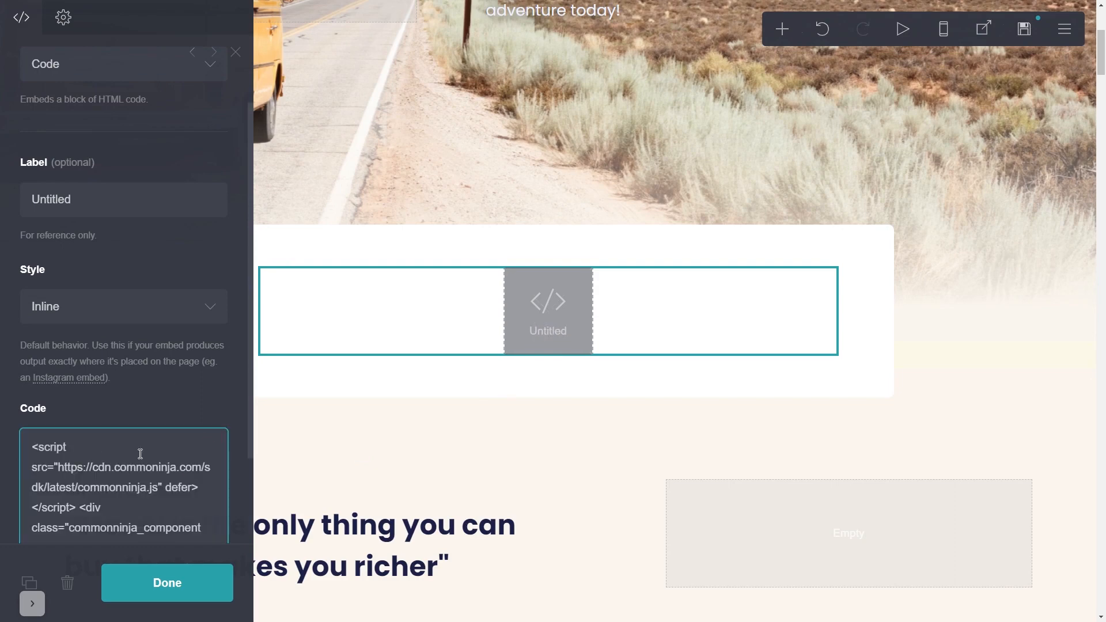
mouse_move(144, 574)
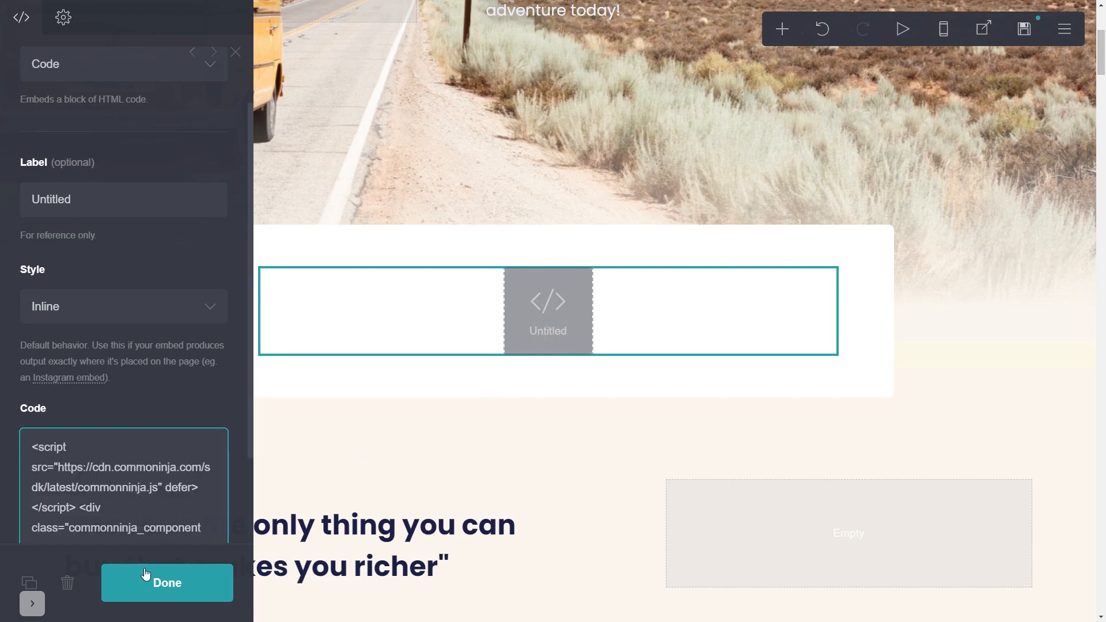
left_click(166, 582)
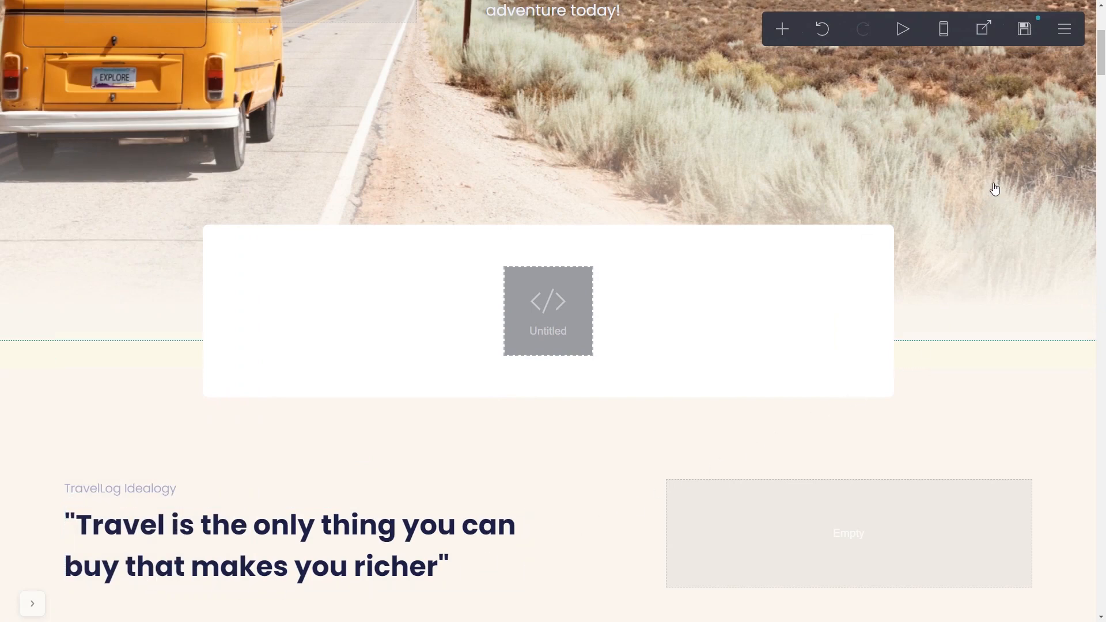
mouse_move(1023, 29)
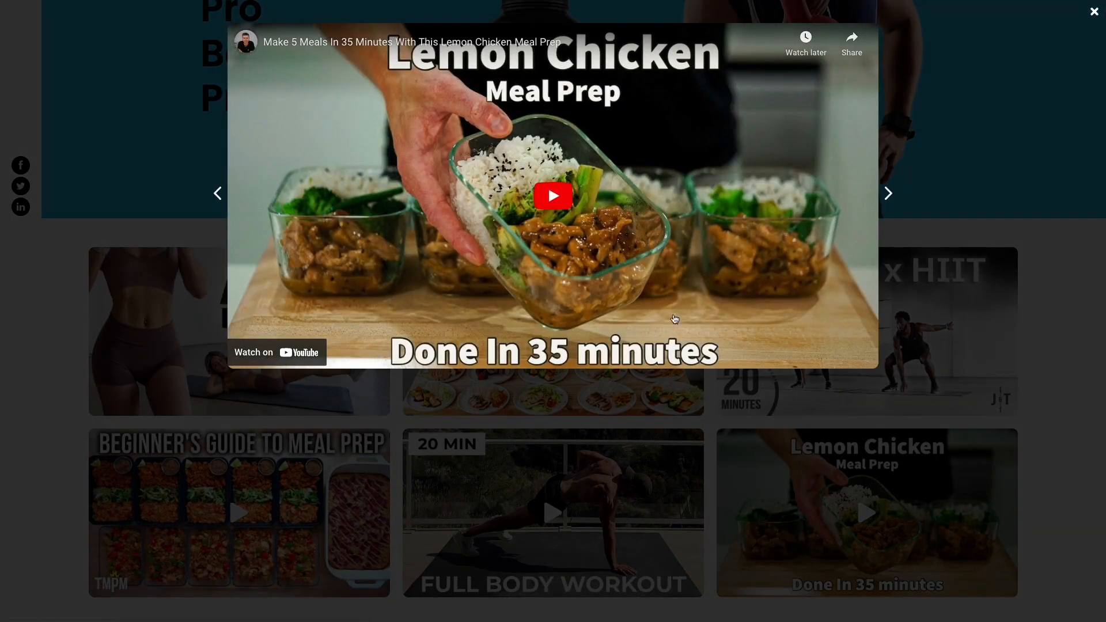
- Start the Lemon Chicken Meal Prep video in the popup player
left_click(552, 196)
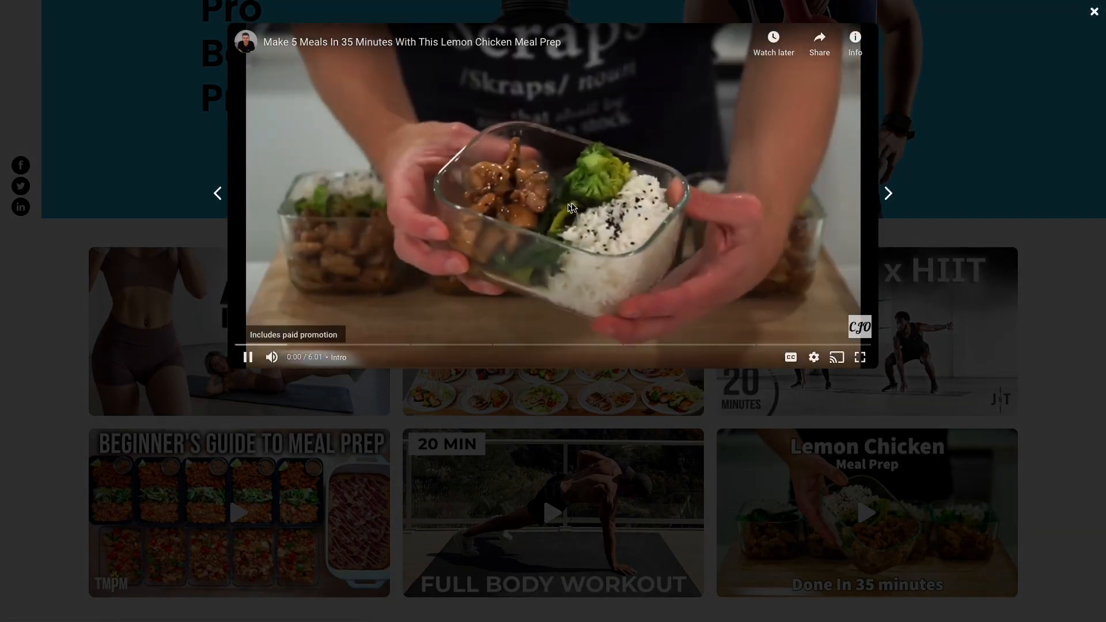